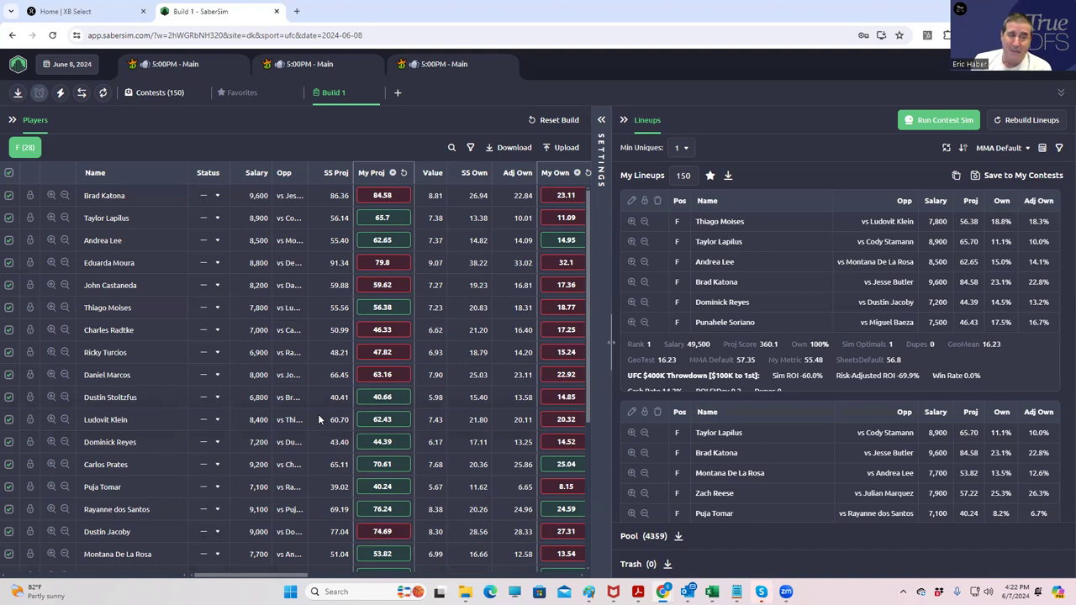
mouse_move(505, 217)
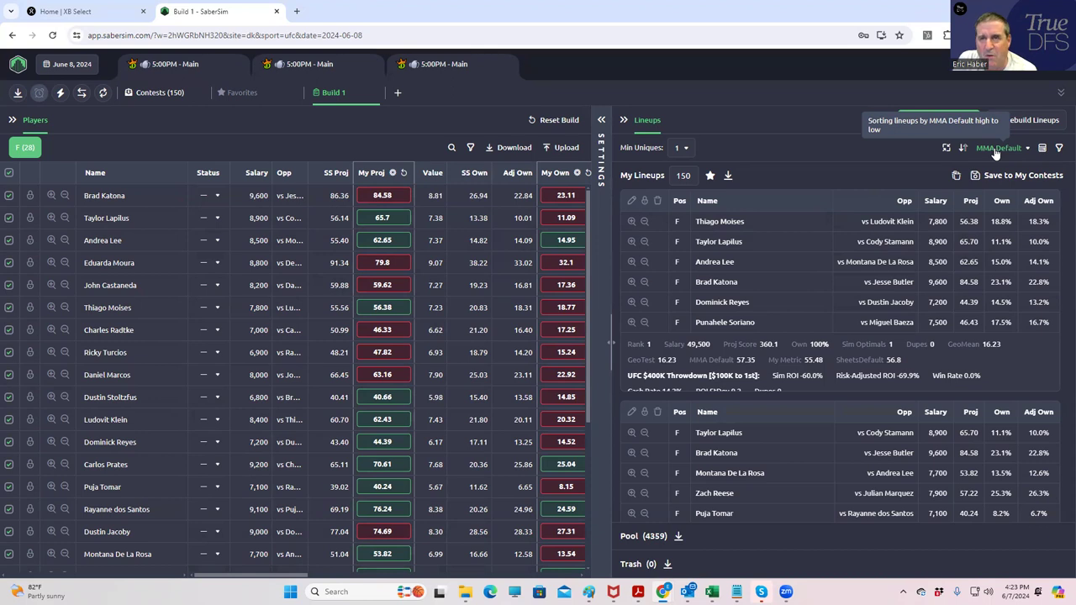
mouse_move(997, 148)
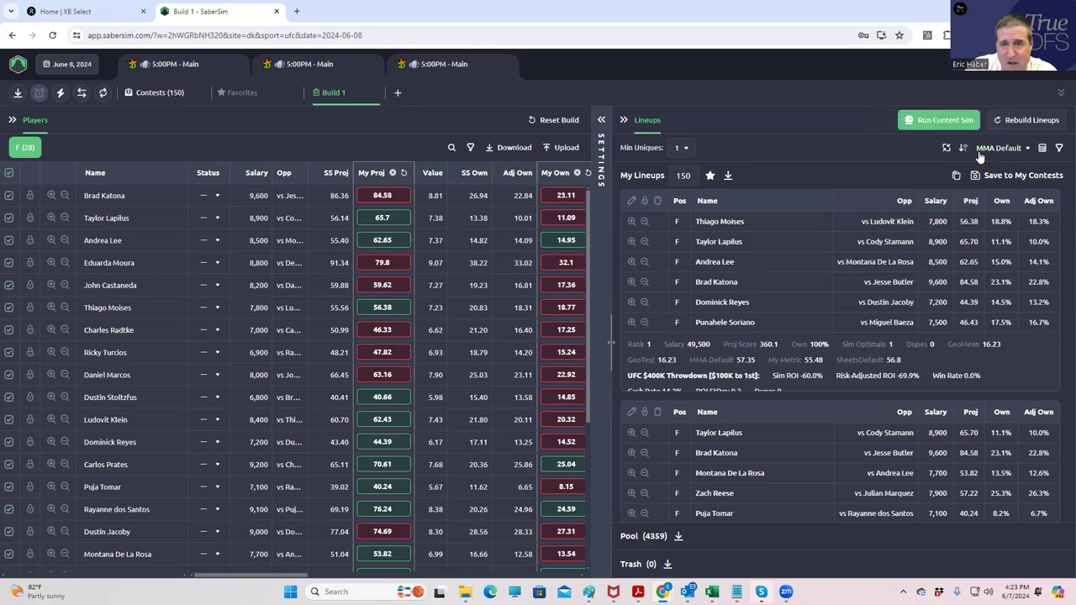
View the MMA Default metric formula: projection, 99th percentile and adjusted ownership
click(1001, 148)
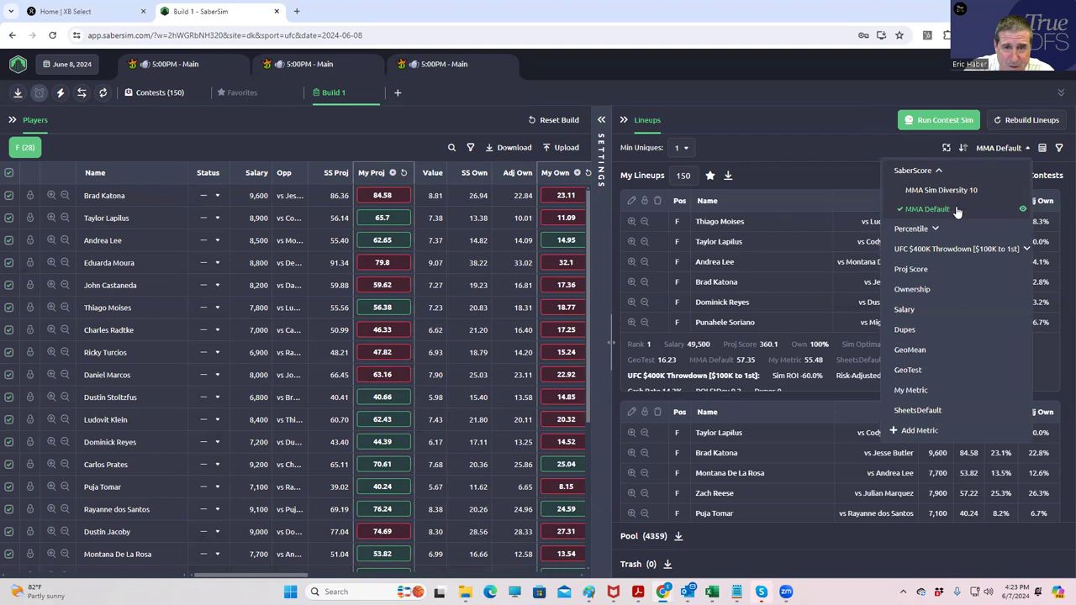
click(928, 208)
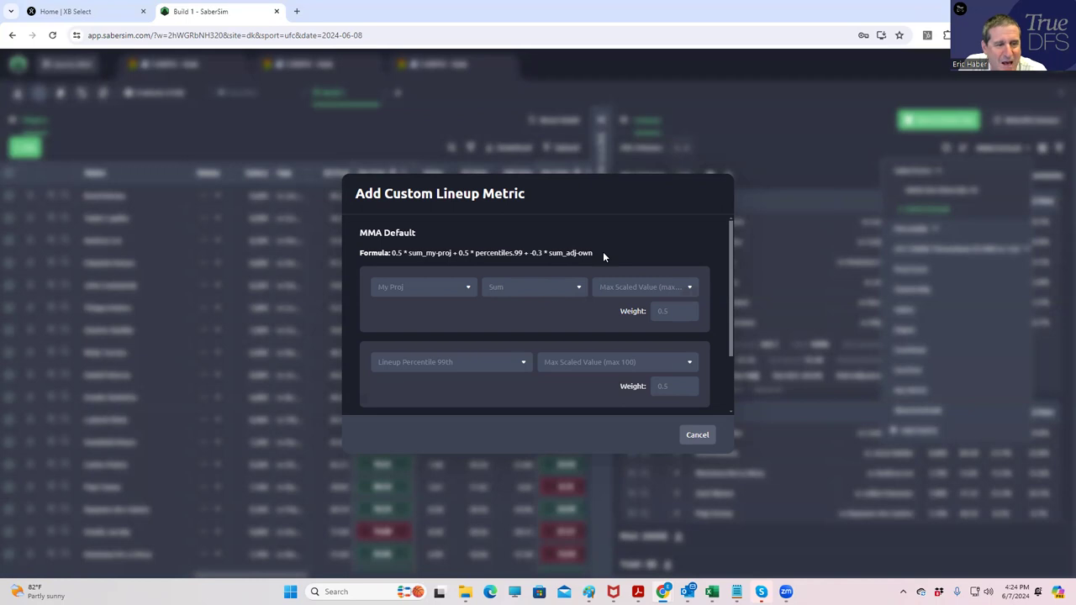
Cancel the MMA Default metric dialog, keeping the 150 lineups sorted by it
click(697, 434)
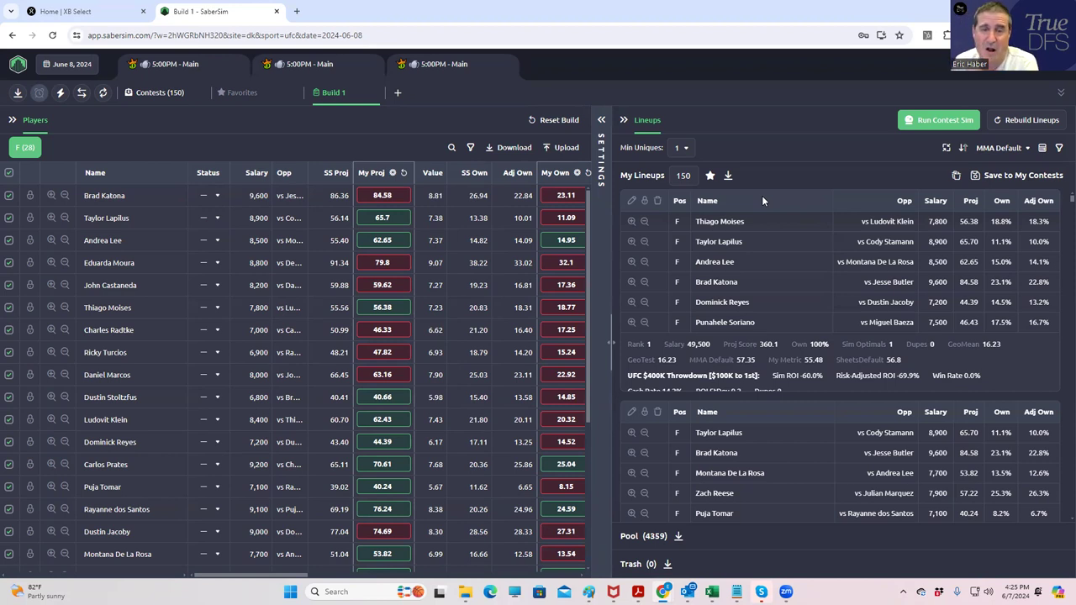
mouse_move(249, 155)
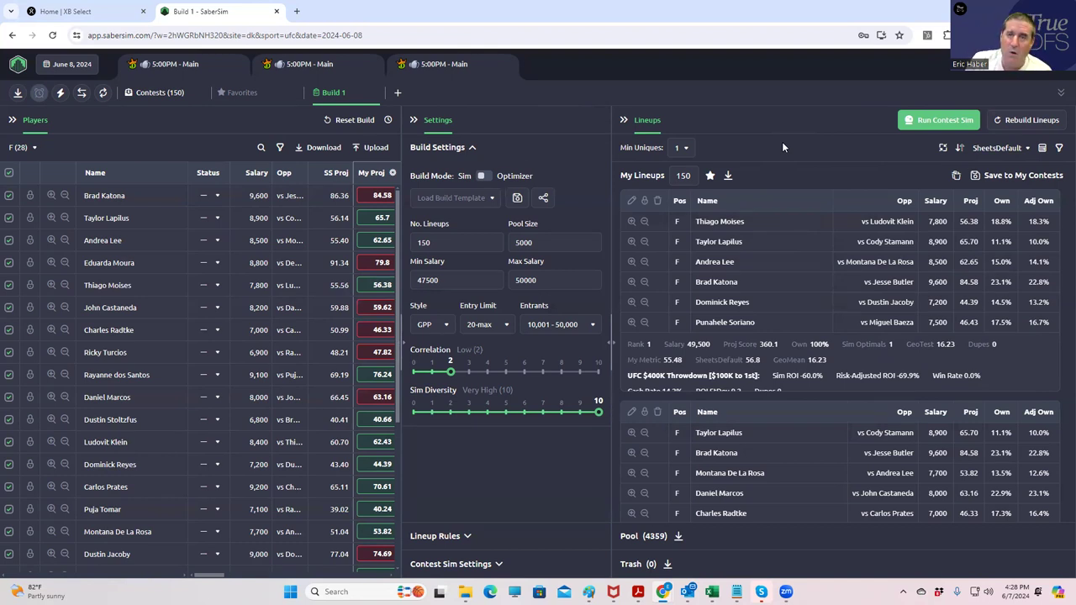
Show the sorting metric options with SheetsDefault still selected
click(1000, 148)
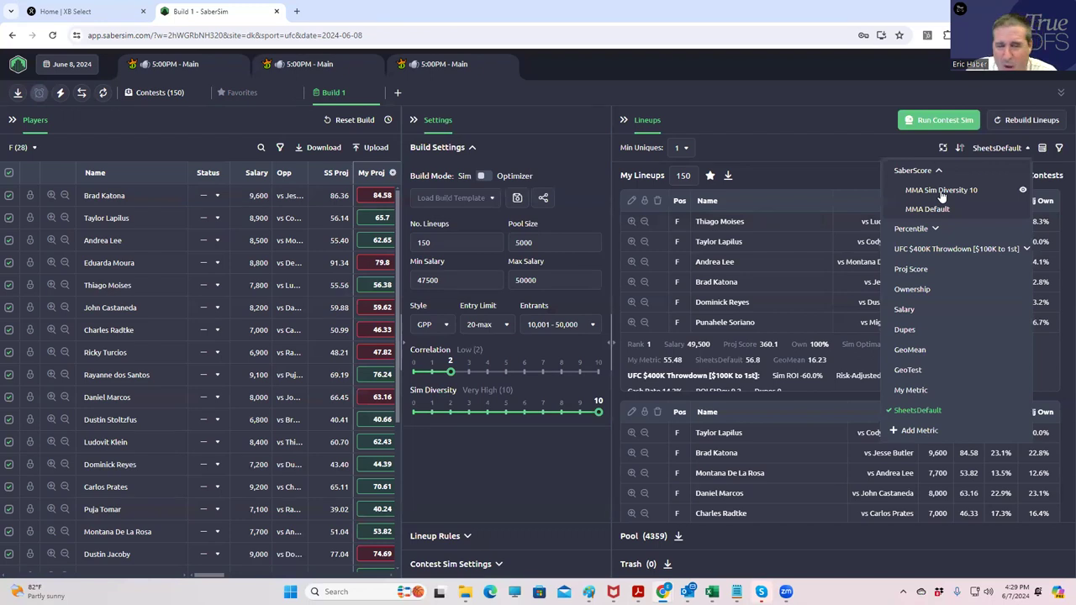
click(942, 189)
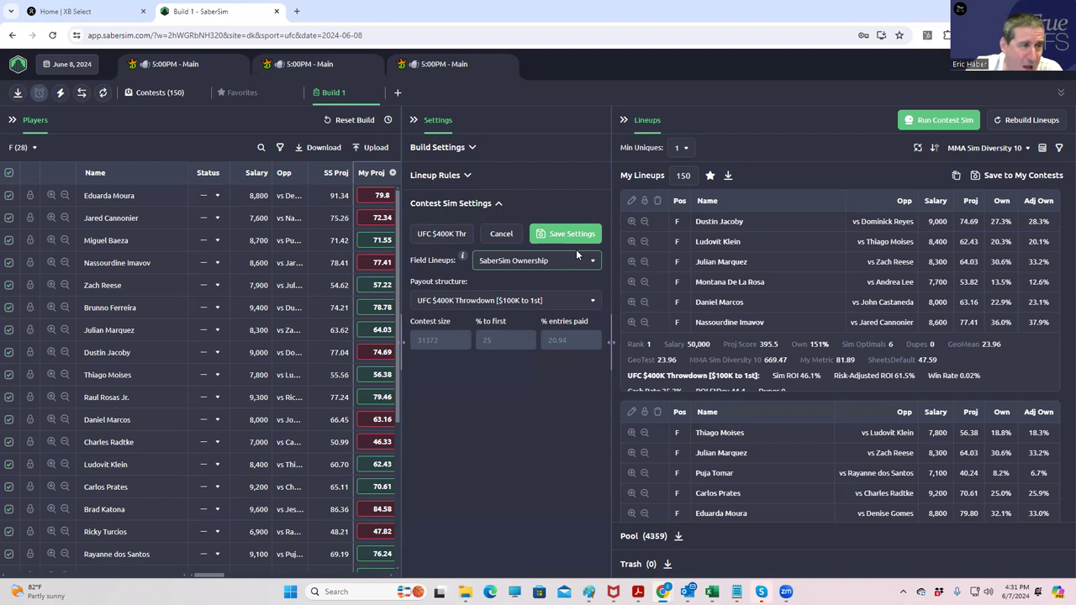
mouse_move(538, 261)
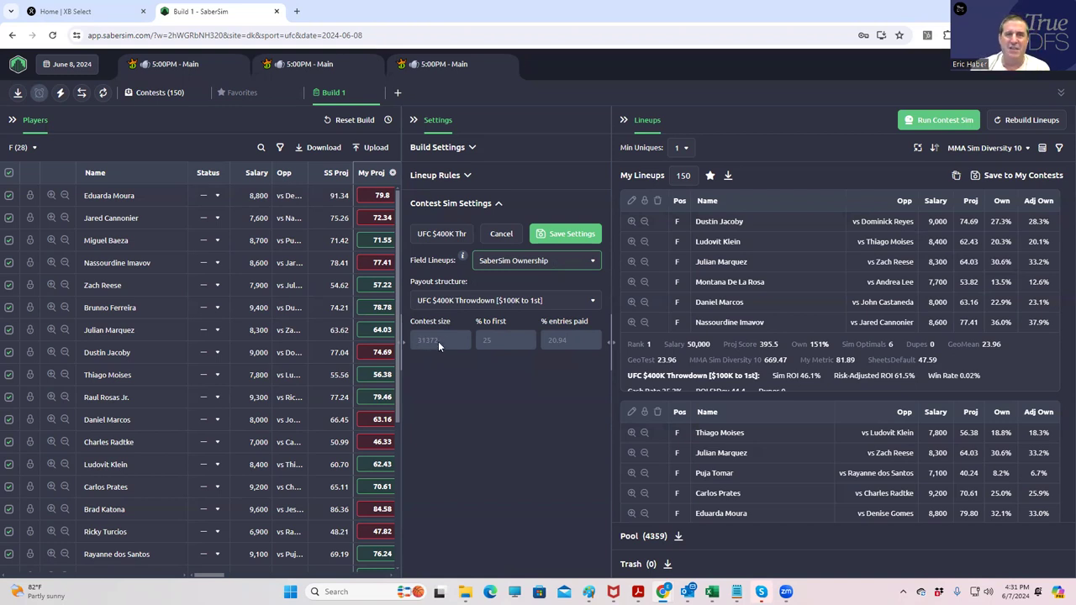
mouse_move(521, 276)
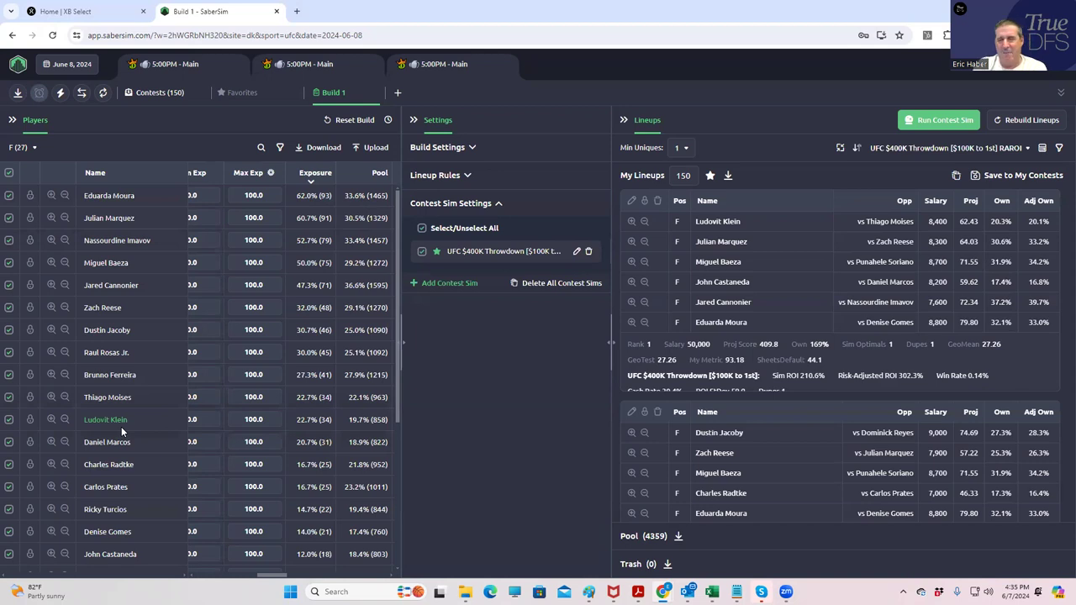
click(681, 148)
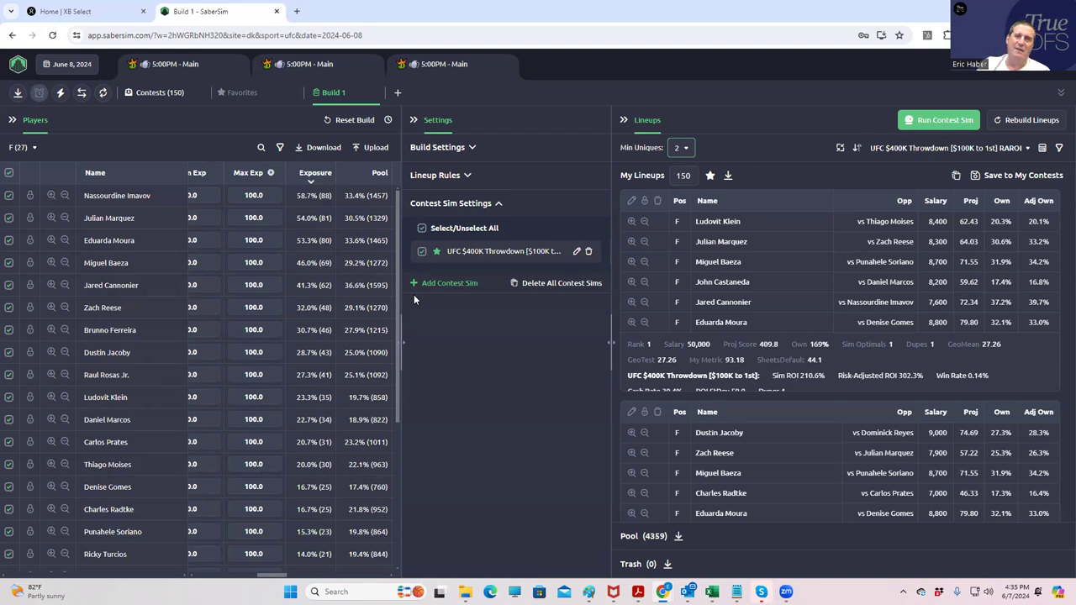
Scroll the build settings to reach the Min Uniques option
scroll(down, 3)
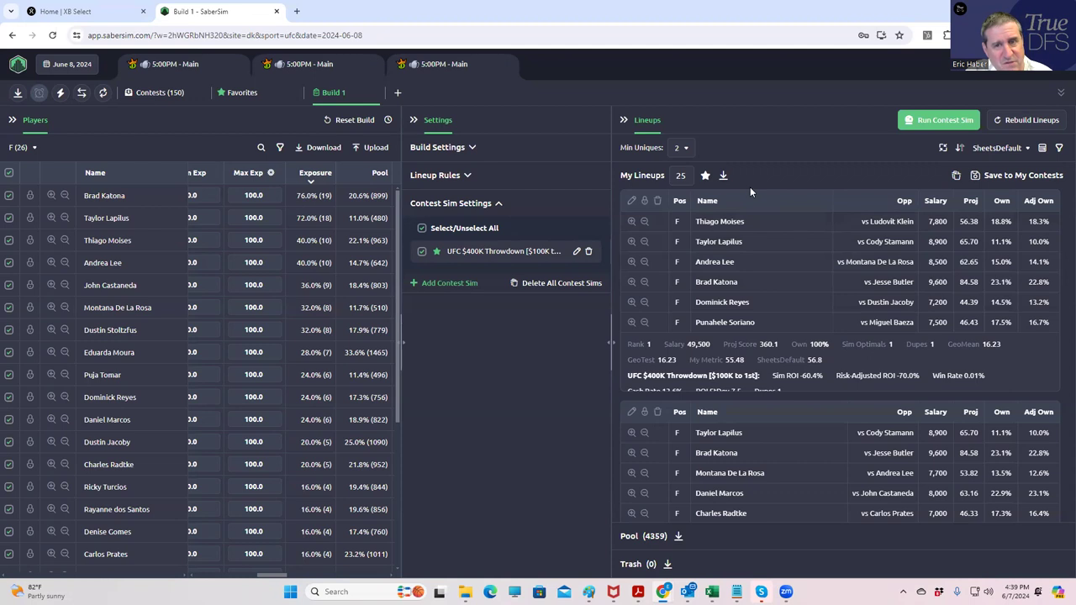
Sort the 25 lineups by MMA Sim Diversity 10, then by Salary
click(997, 148)
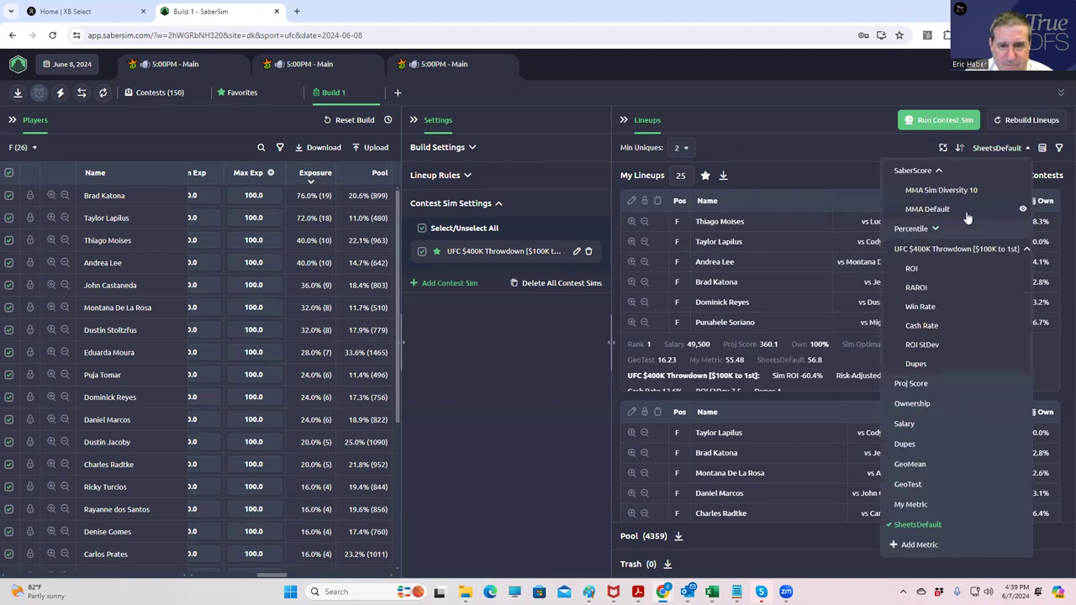
click(941, 189)
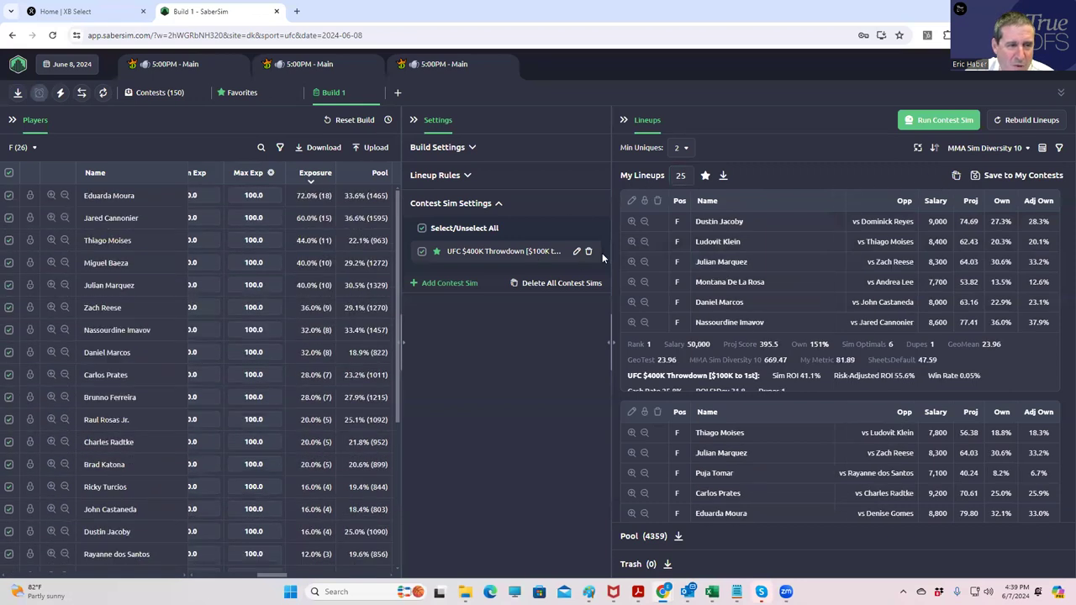
click(1013, 148)
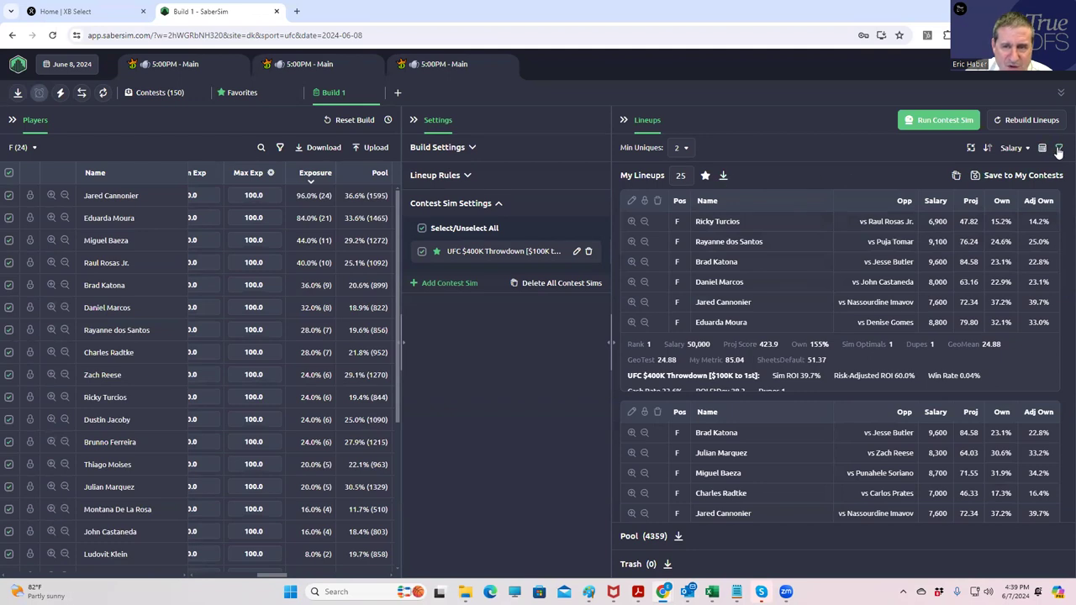
Add a pool filter showing lineups with Salary less than a limit value
click(1042, 147)
text(49)
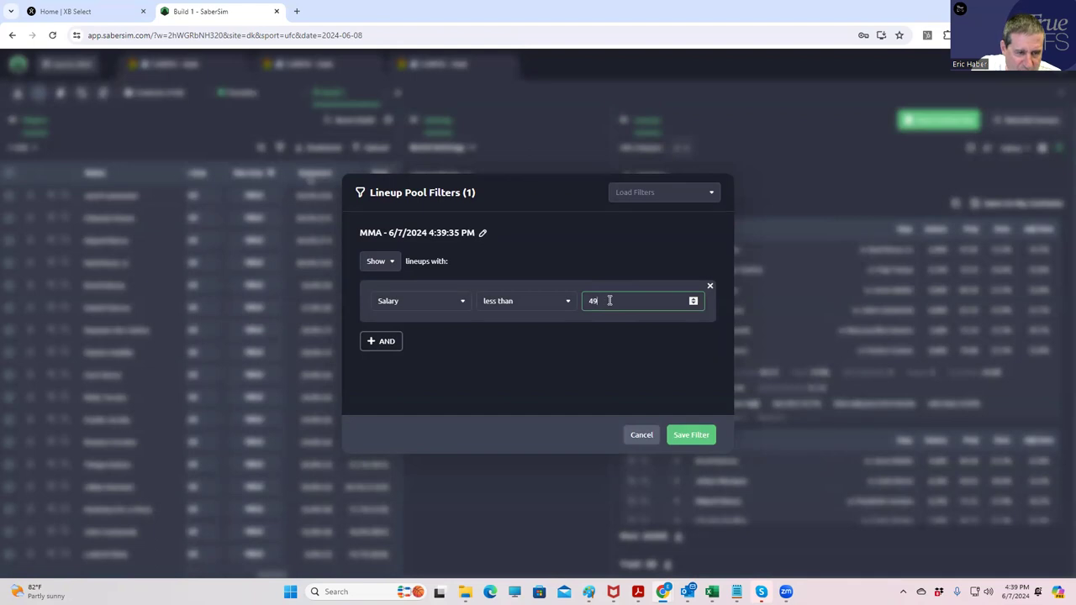
click(691, 434)
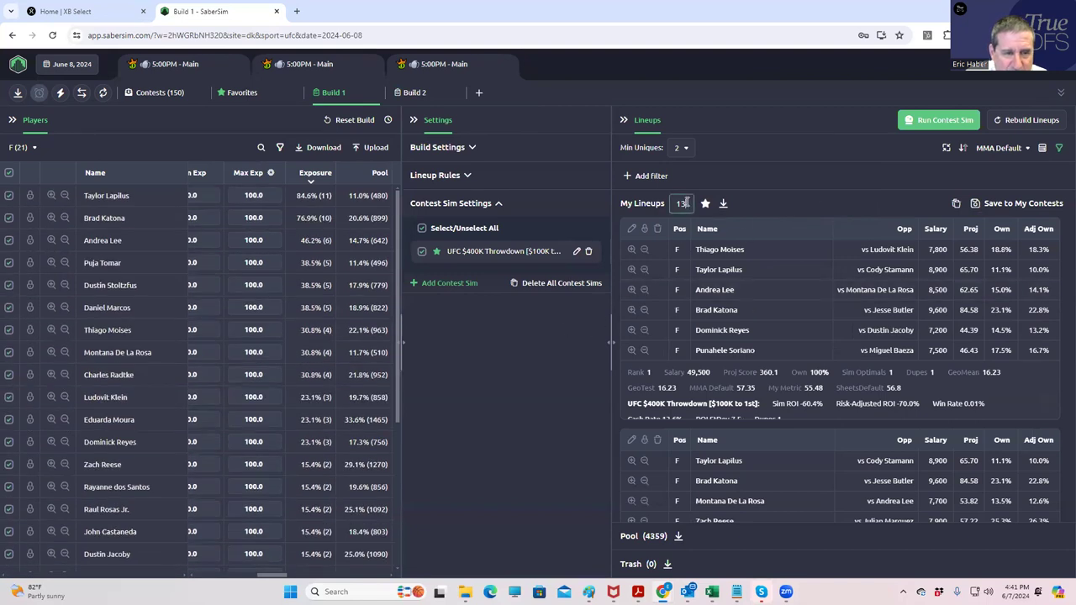
Select the My Lineups count box to change the number of lineups
click(242, 92)
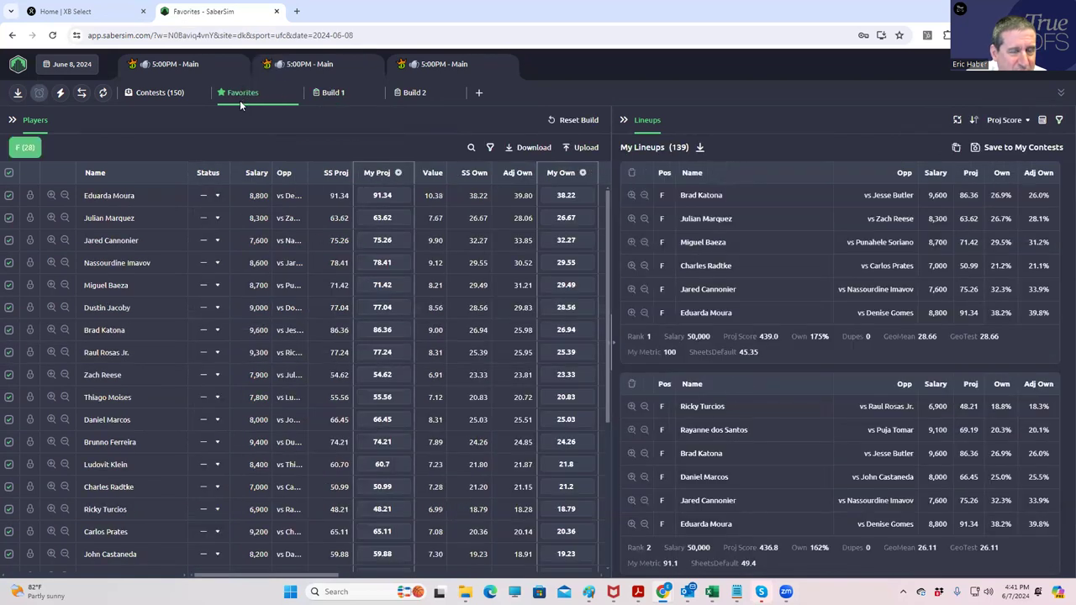
Switch to the Build 2 player table with projections and ownership
click(413, 93)
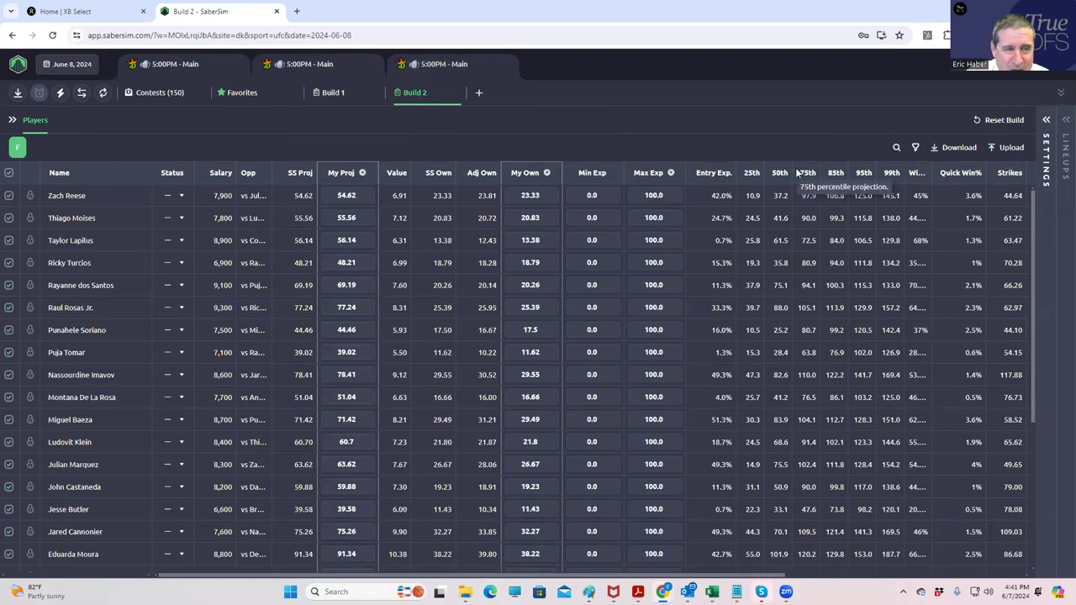
Return to the Favorites tab with its player projections
click(242, 93)
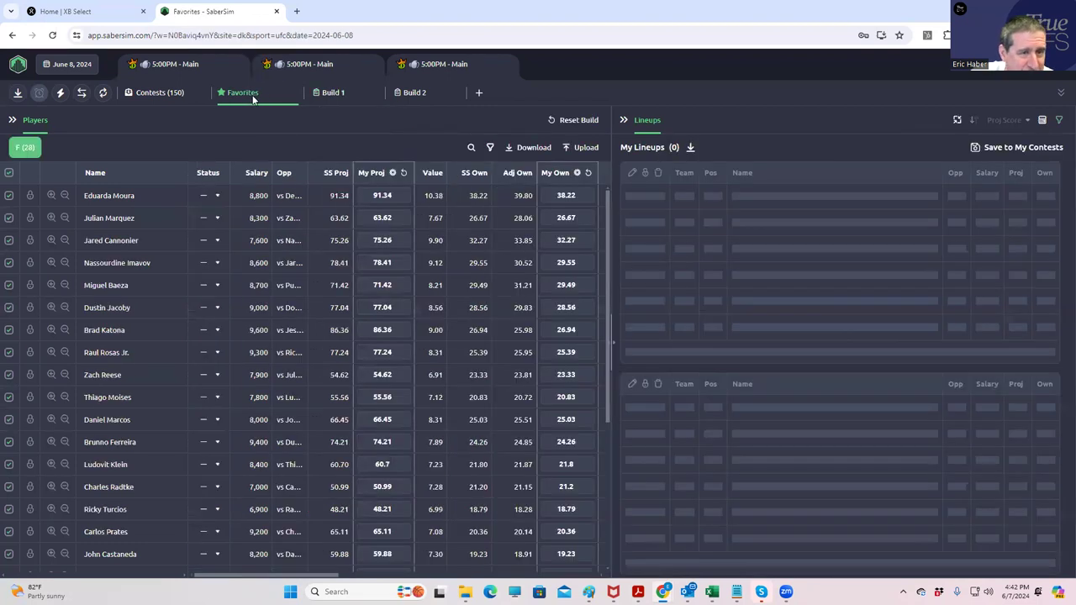
Open the Save 151 Lineups dialog listing the UFC $400K Throwdown
click(1022, 147)
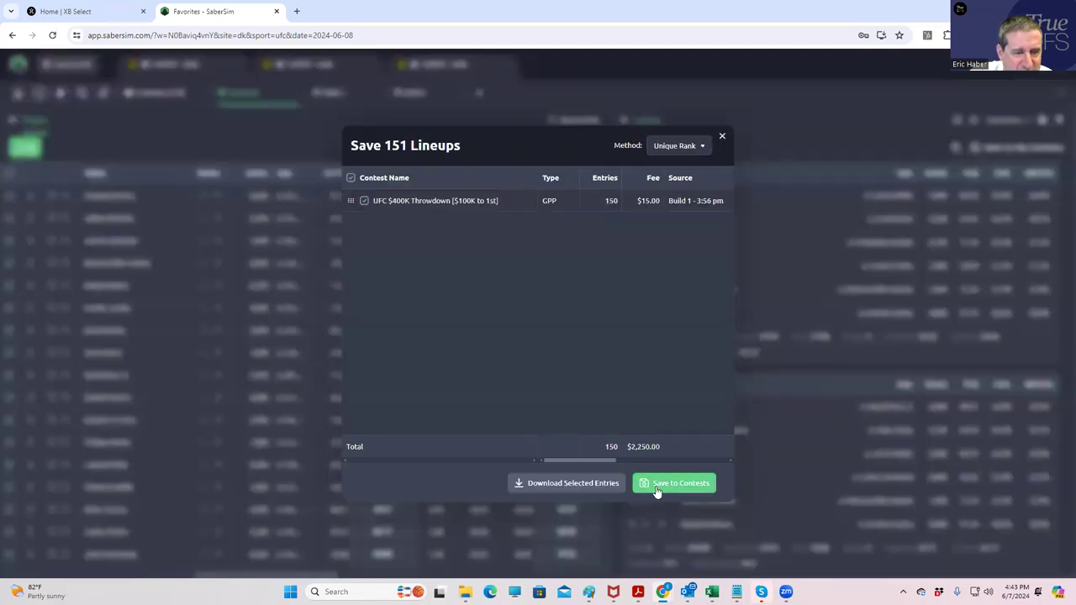